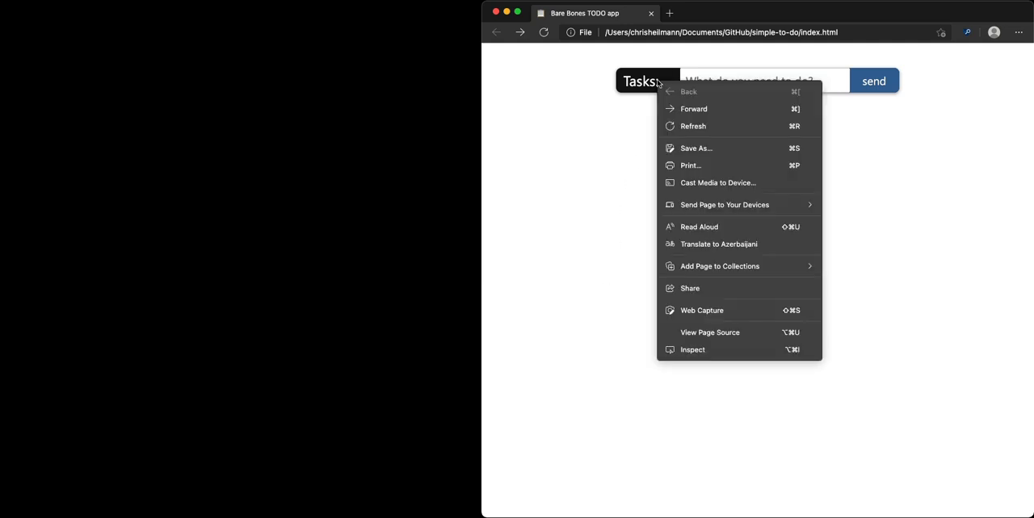
mouse_move(685, 350)
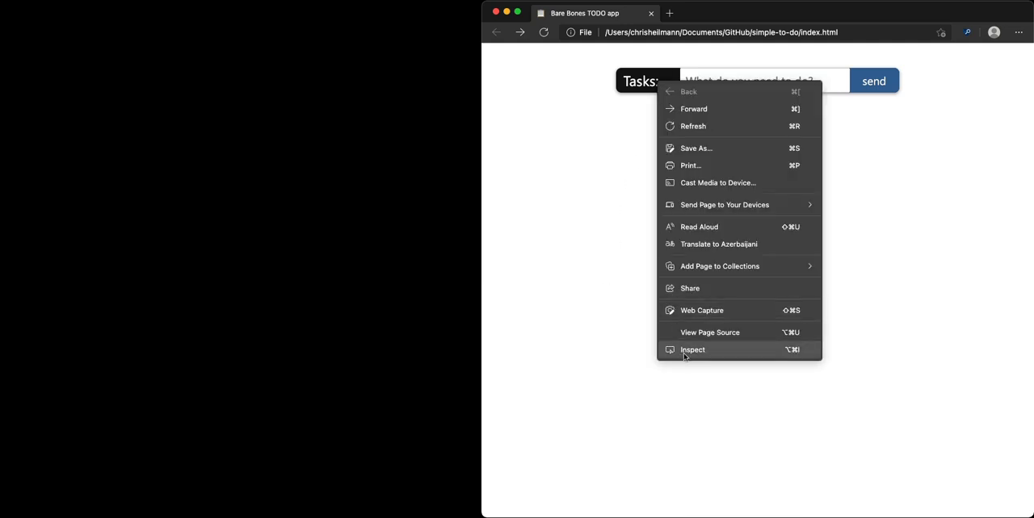
Inspect the Tasks search bar, trying a red background and vertical flexbox stacking
click(692, 350)
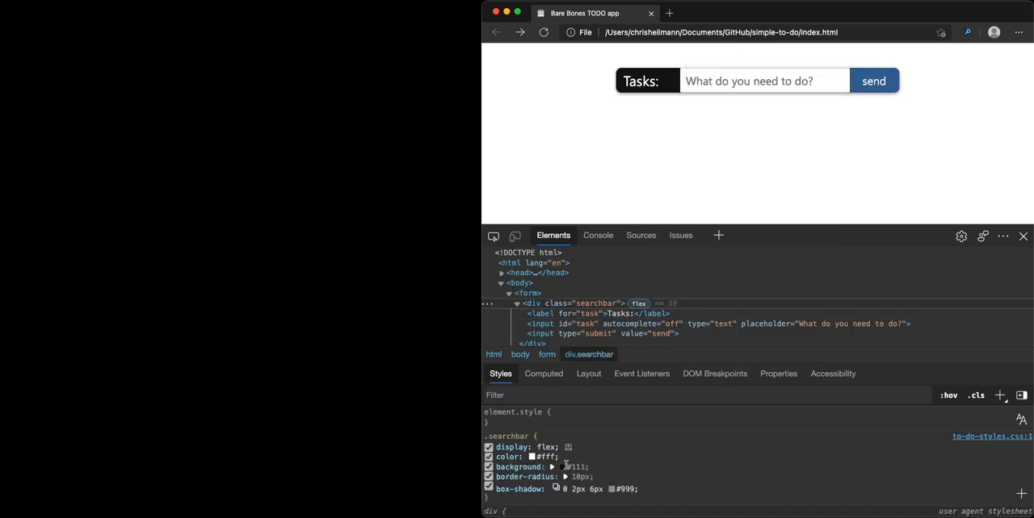
click(554, 467)
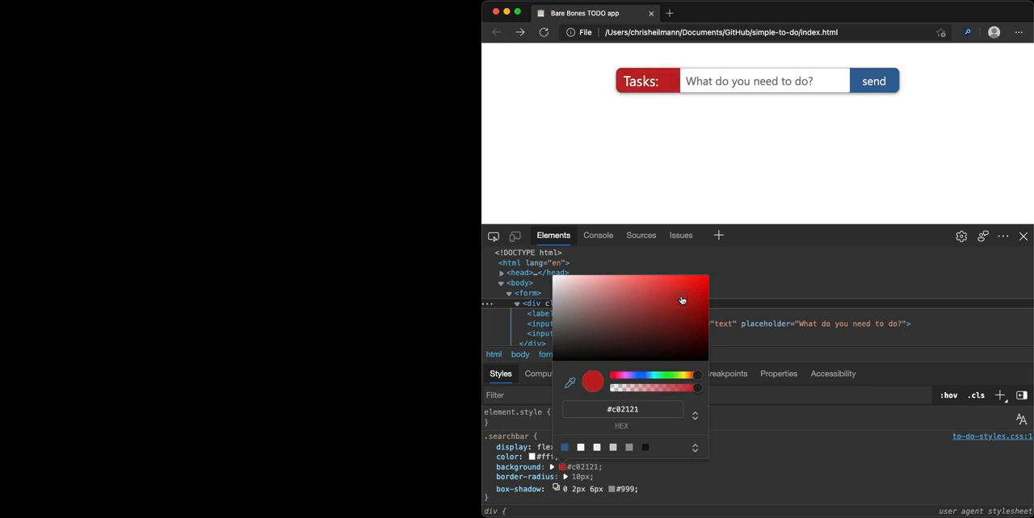
click(568, 447)
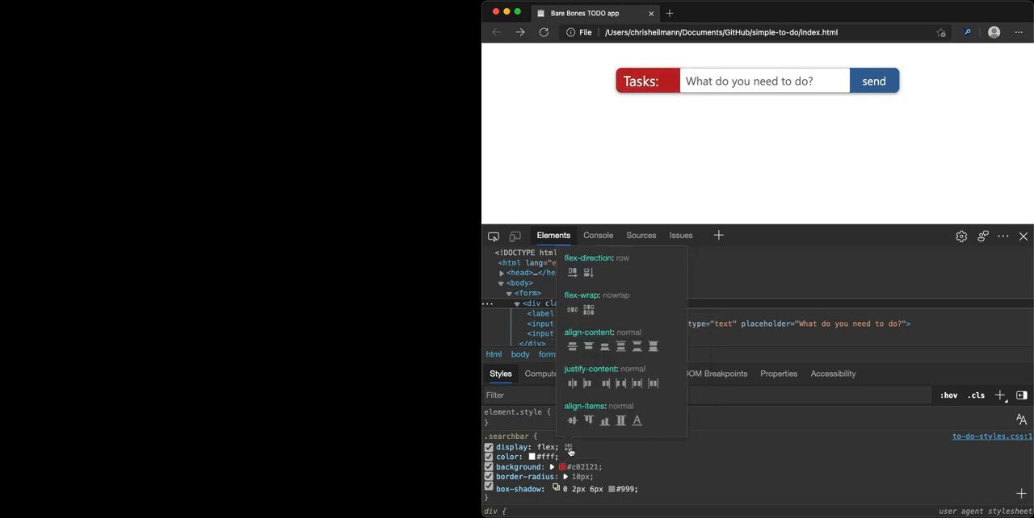
click(589, 272)
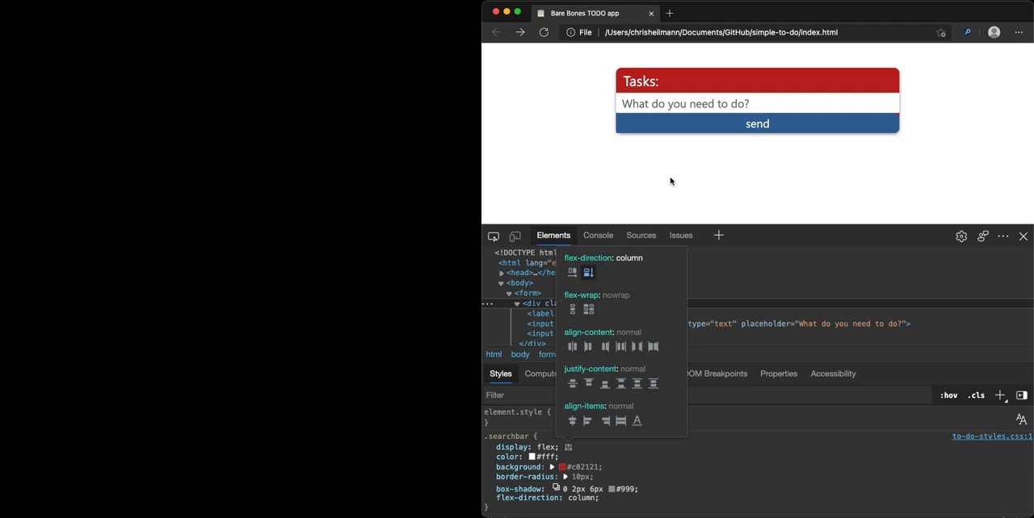
click(544, 32)
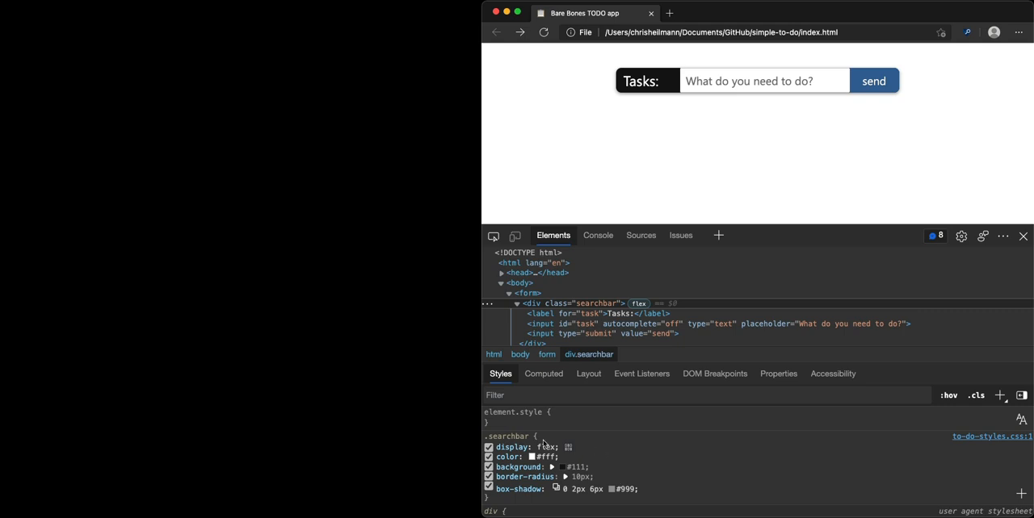
mouse_move(963, 444)
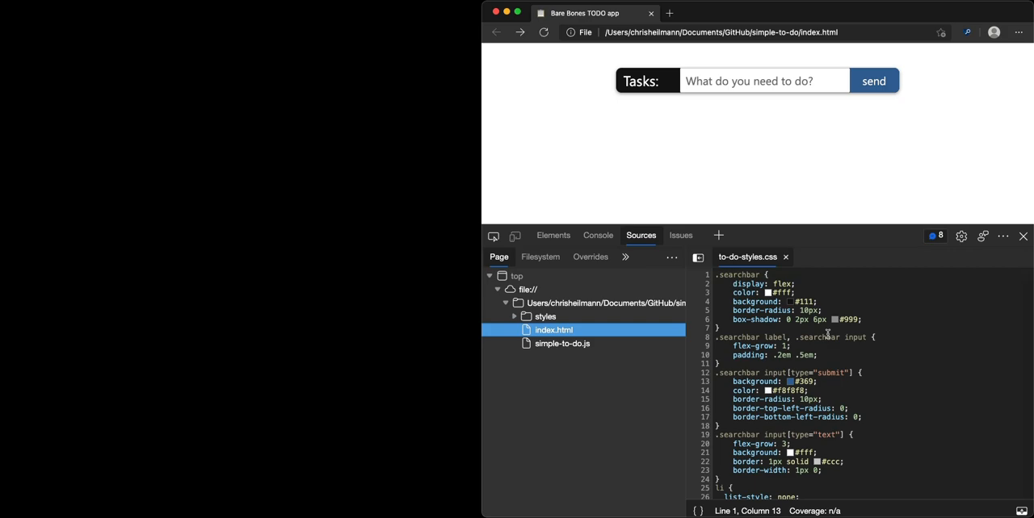
Scroll through to-do-styles.css in the Sources panel to read the searchbar rules
scroll(down, 3)
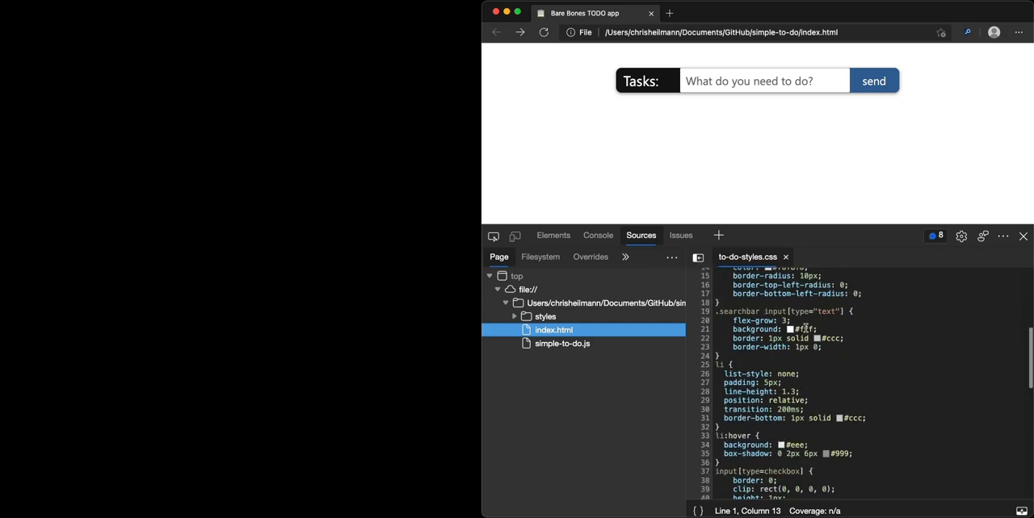
scroll(up, 3)
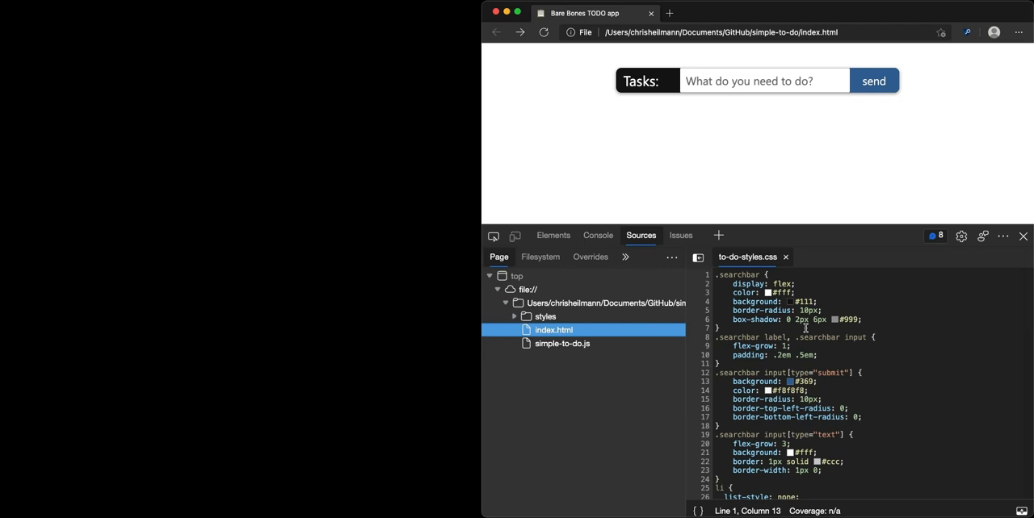
mouse_move(803, 310)
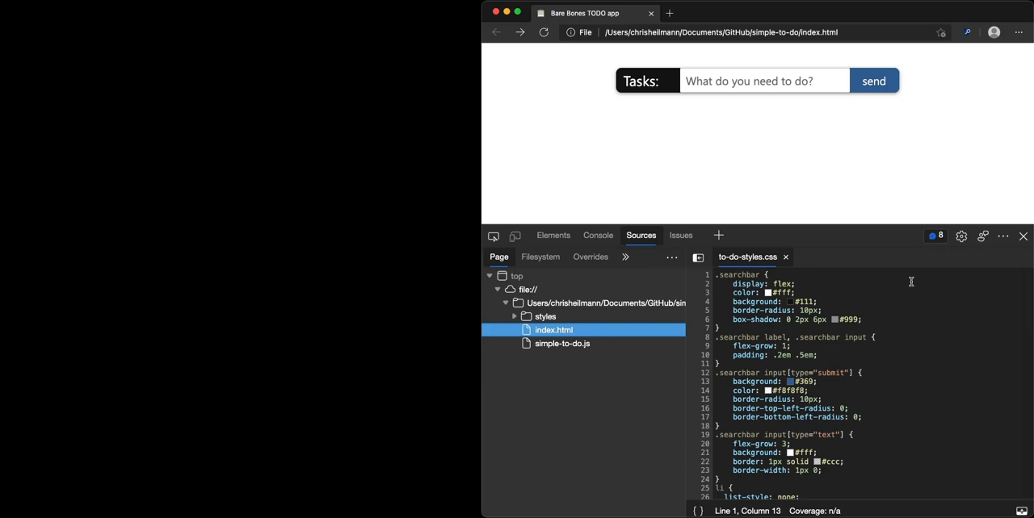
Enable the 'Open source files in Visual Studio Code' experiment in DevTools Settings
click(960, 236)
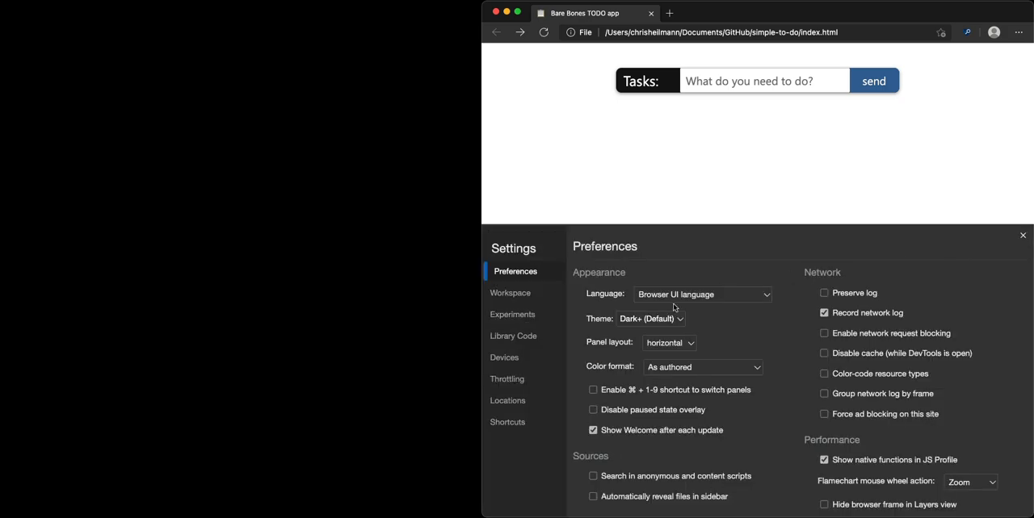
click(512, 314)
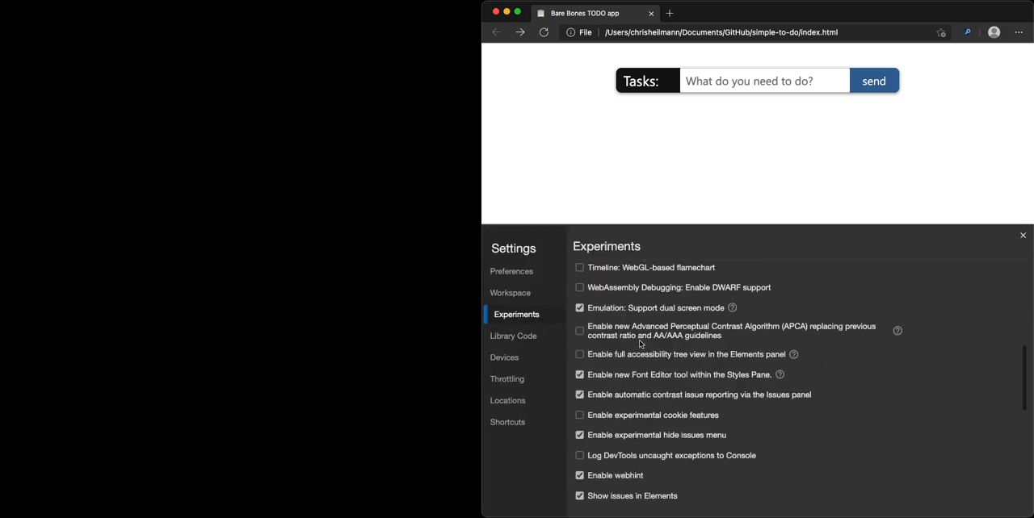
scroll(down, 3)
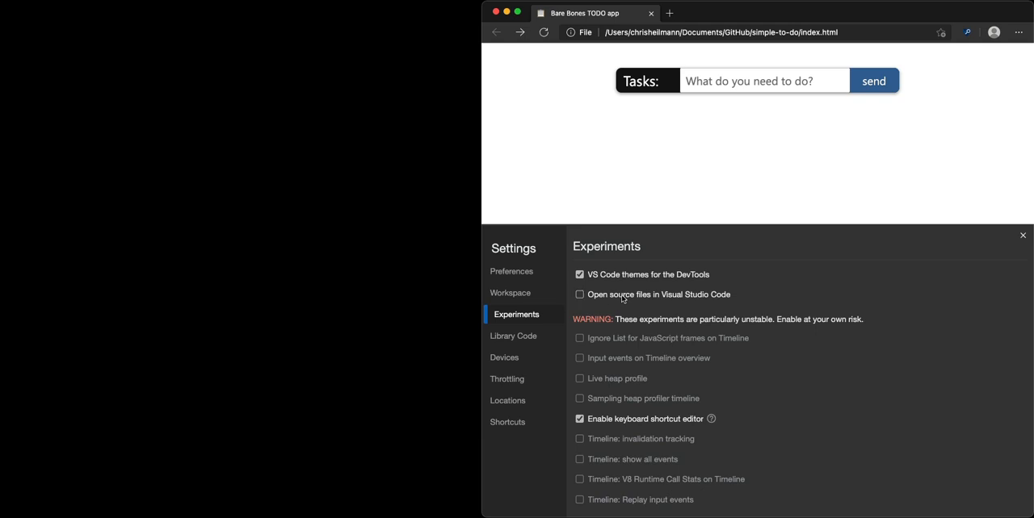
click(579, 295)
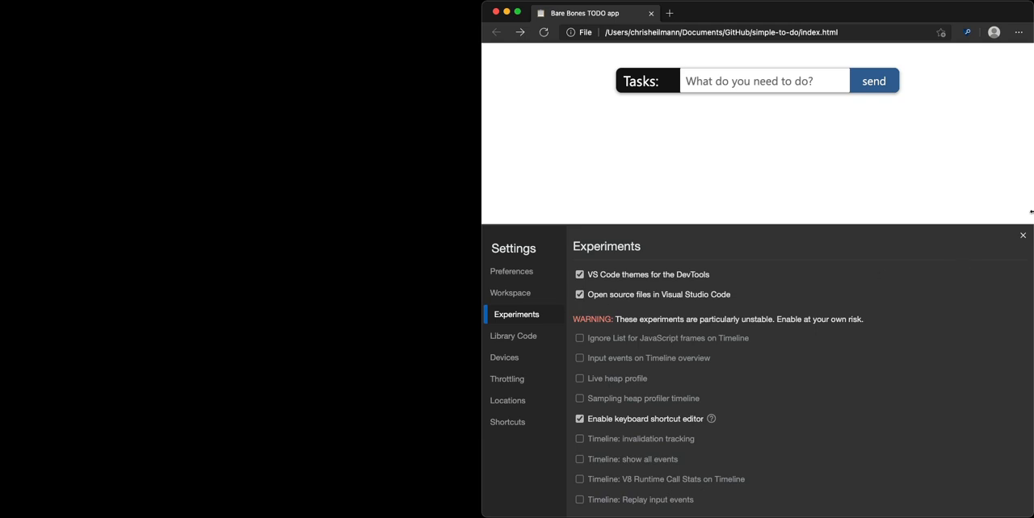
click(1022, 235)
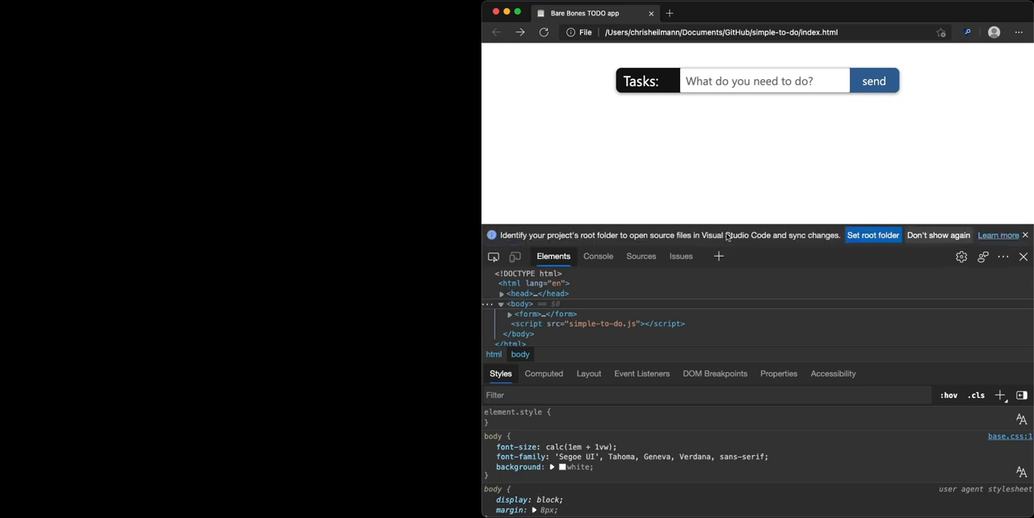
mouse_move(668, 45)
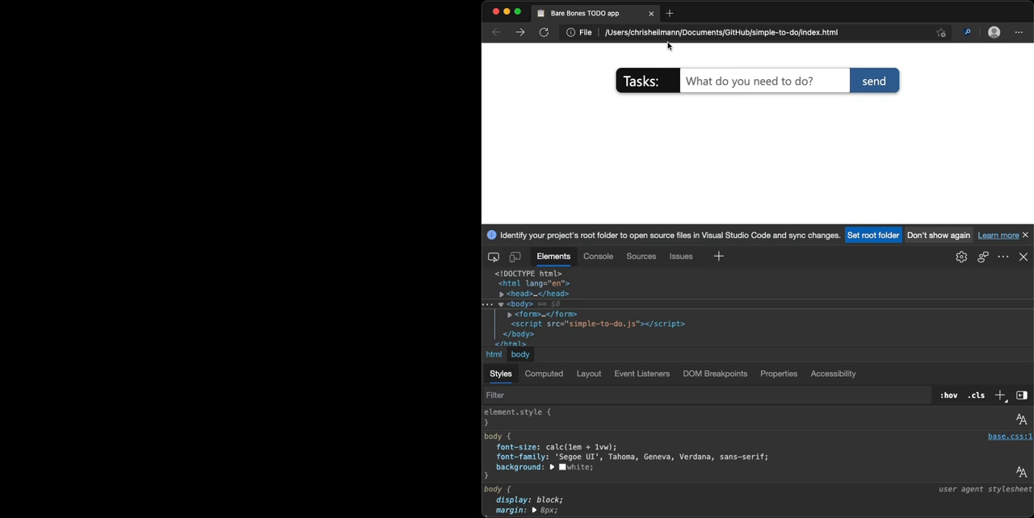
mouse_move(660, 122)
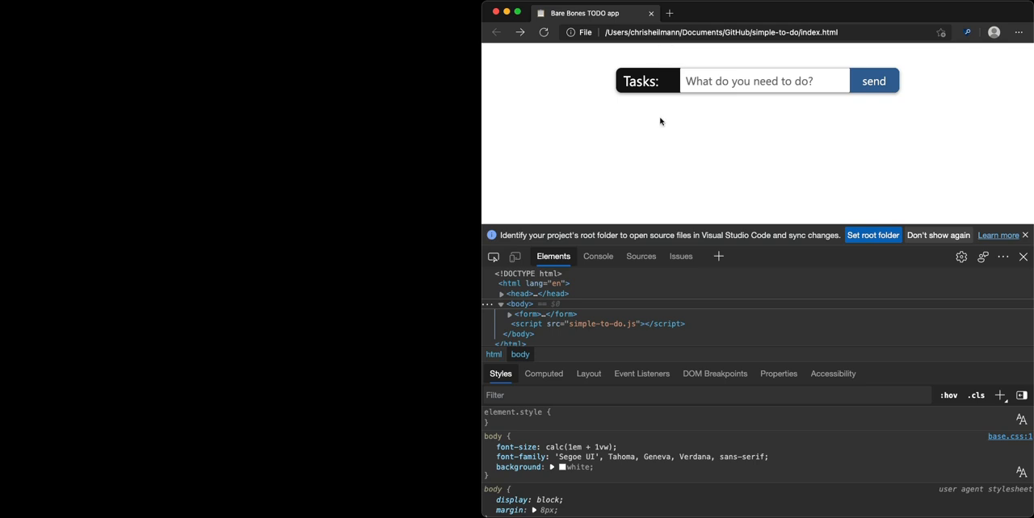
Set simple-to-do as the project root folder and allow DevTools full access
click(998, 235)
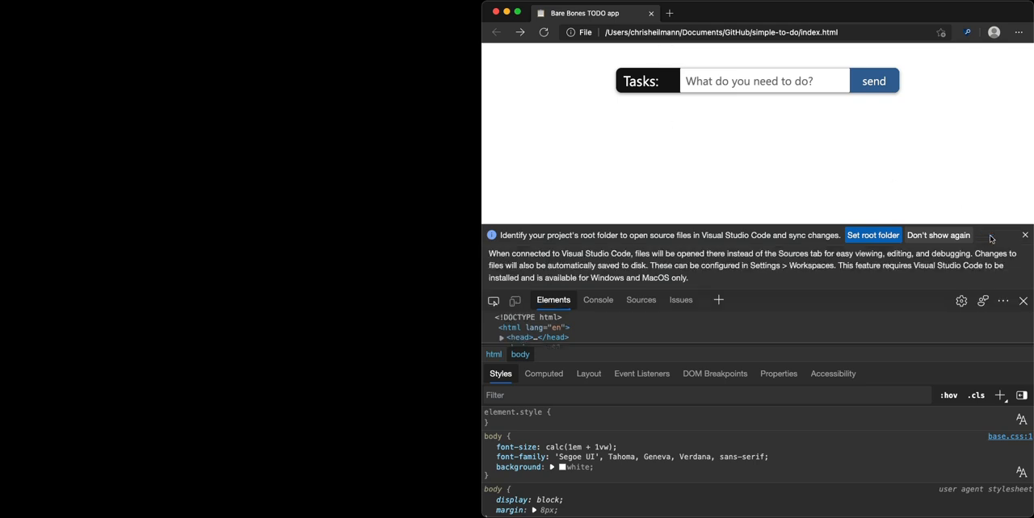
mouse_move(884, 219)
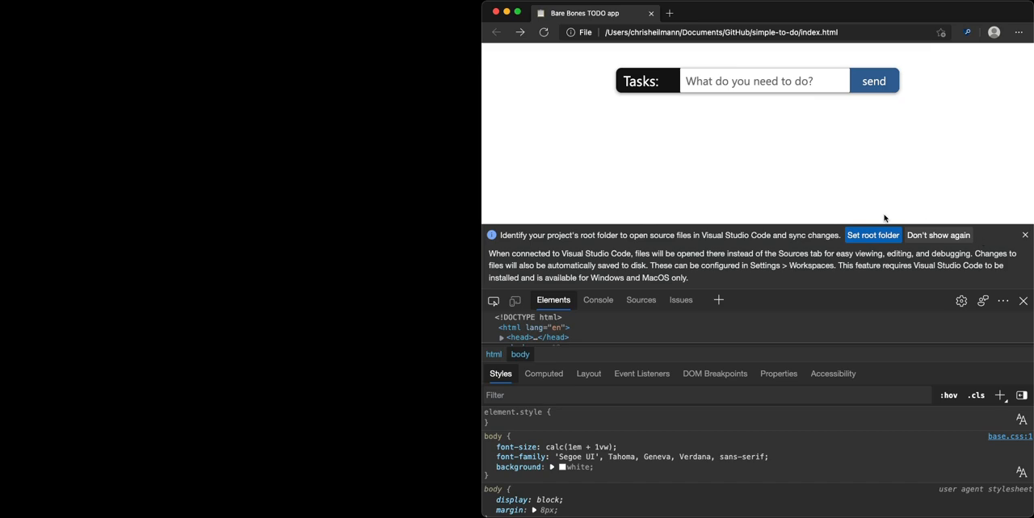
click(872, 235)
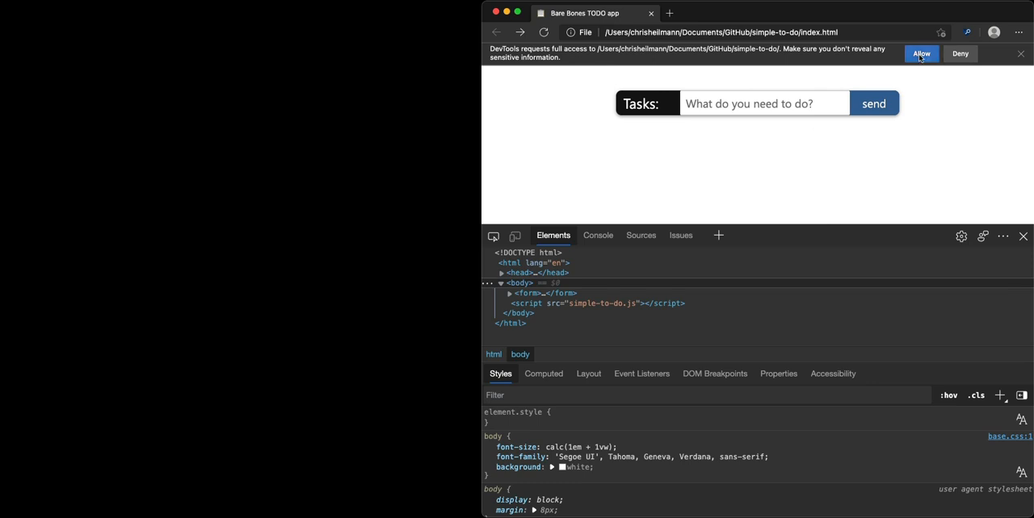
click(921, 53)
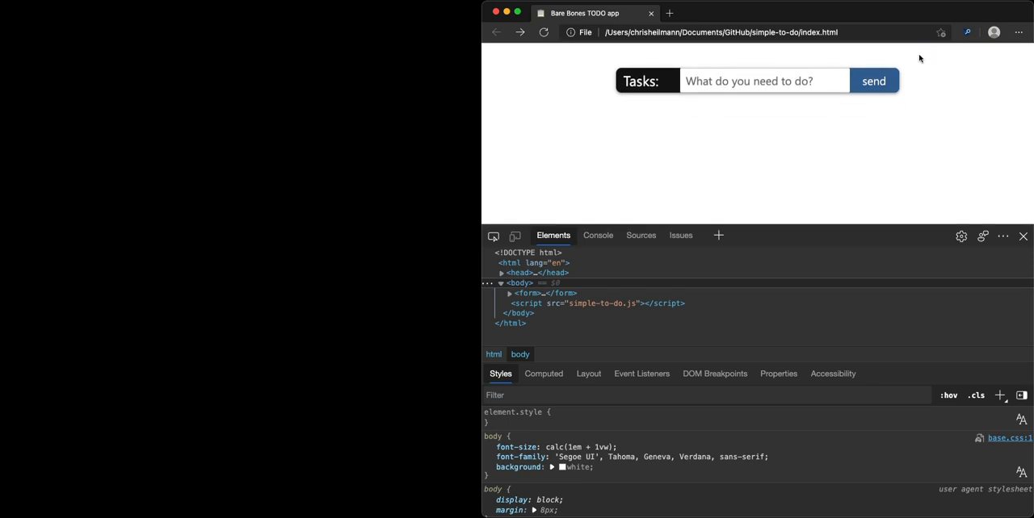
mouse_move(863, 213)
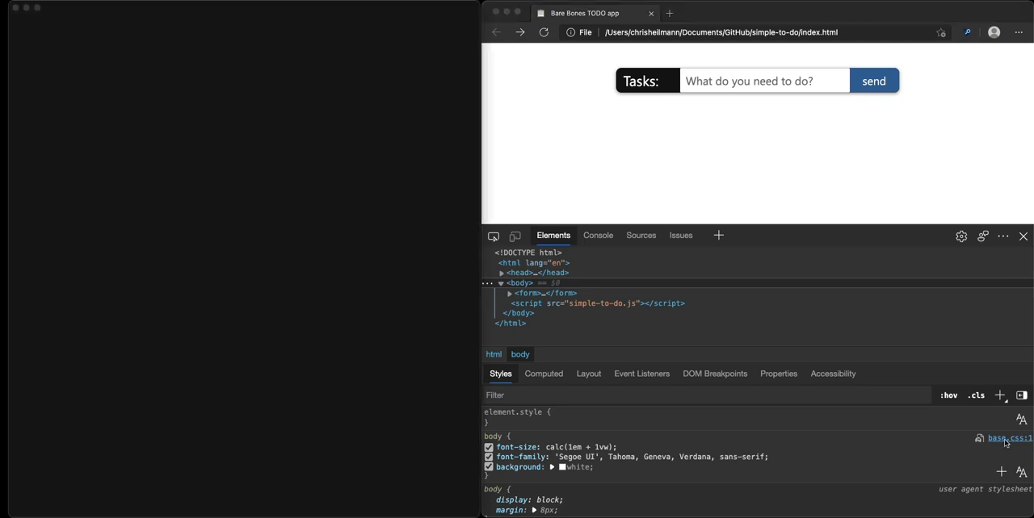
Open base.css in VS Code and set the body background to dark red #6e1818
click(1009, 437)
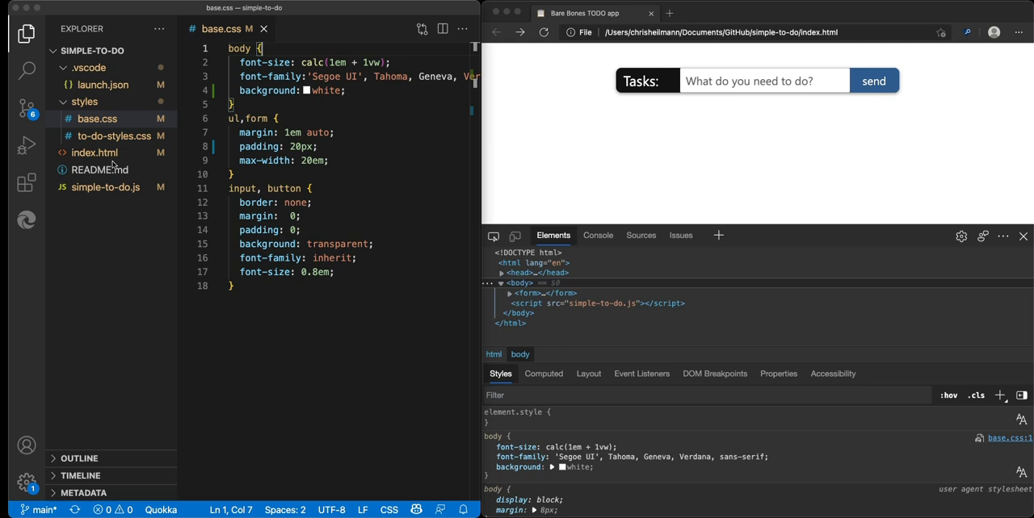
mouse_move(452, 274)
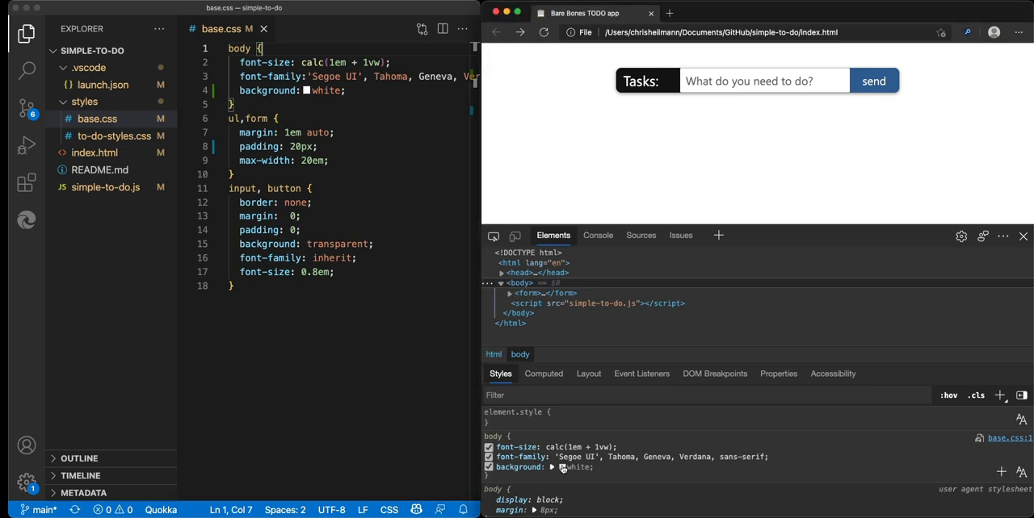
click(563, 468)
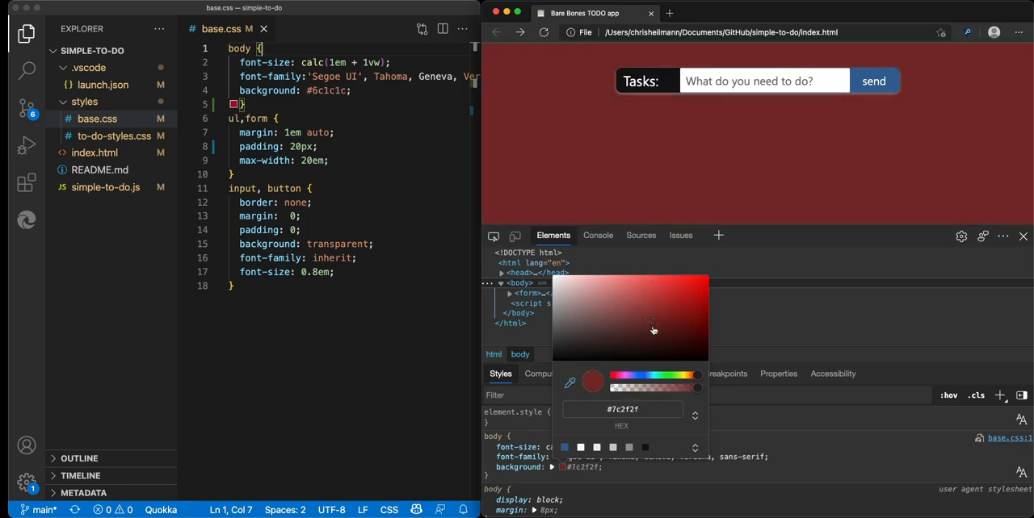
drag(650, 318, 675, 327)
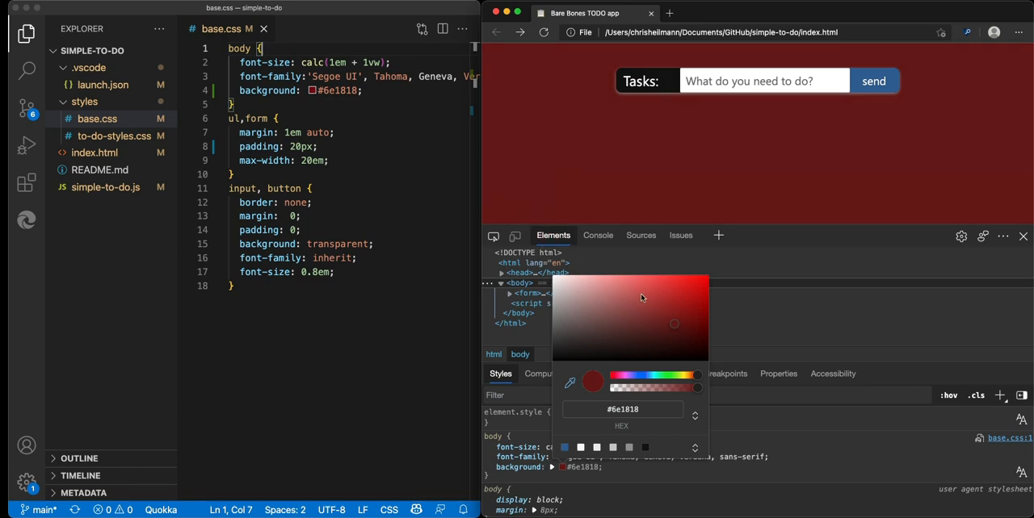
Inspect the Tasks label and delete the flex-direction: column line in to-do-styles.css
right_click(666, 85)
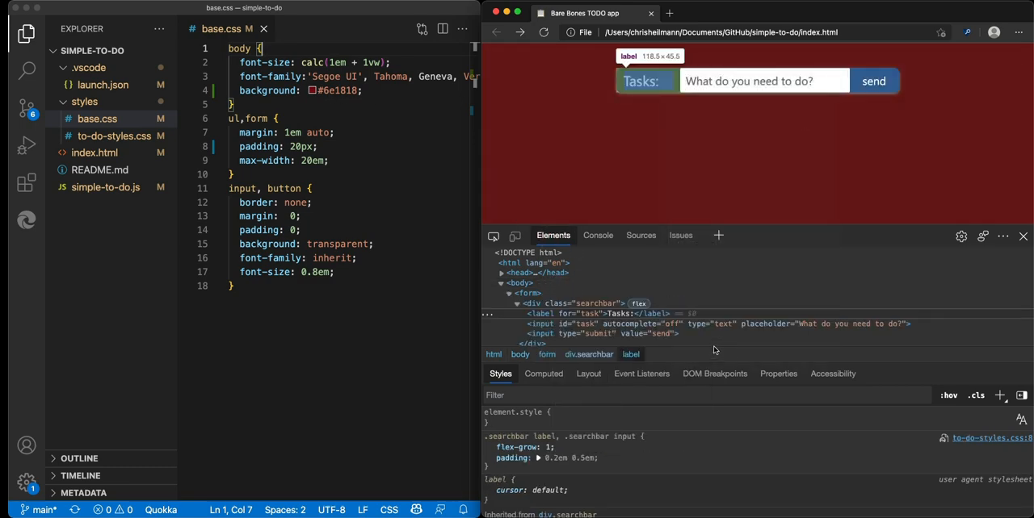
mouse_move(596, 304)
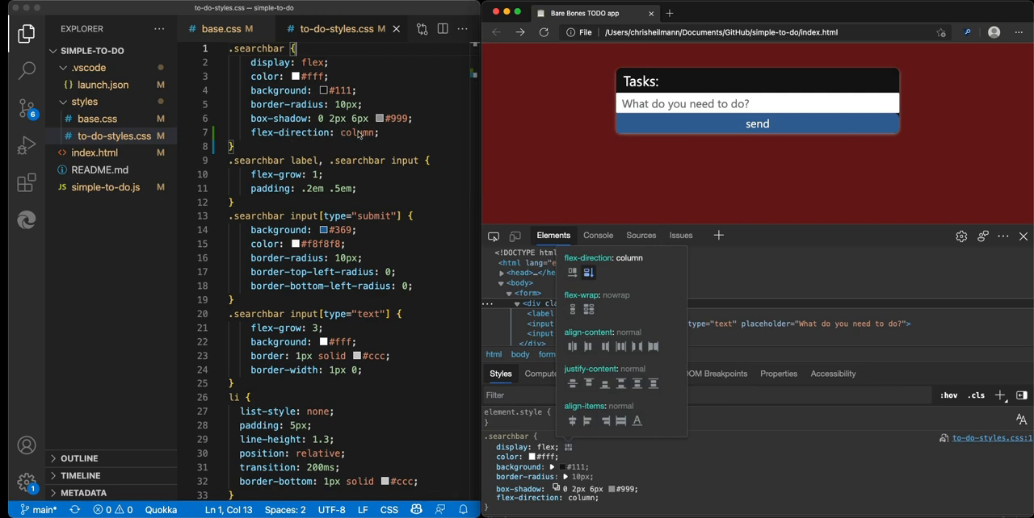
click(229, 131)
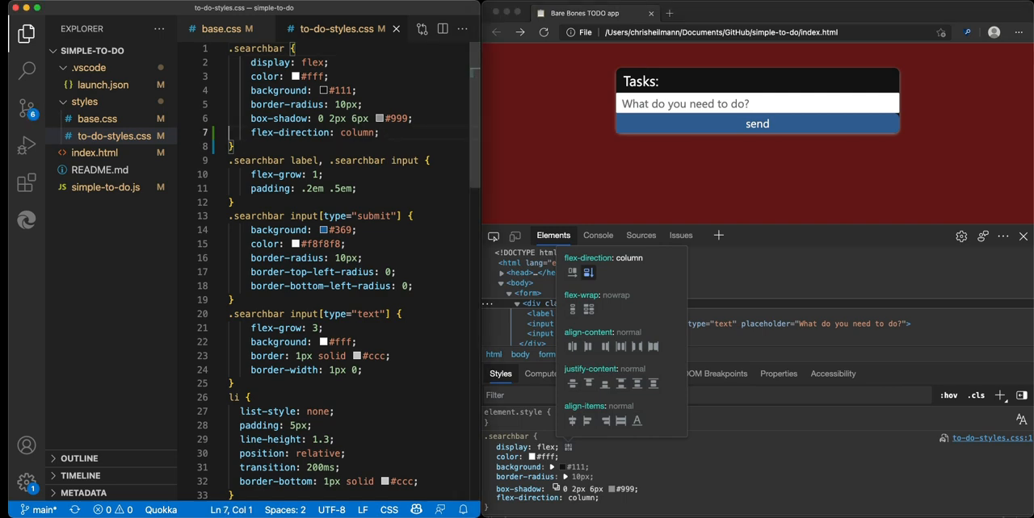
key(Backspace)
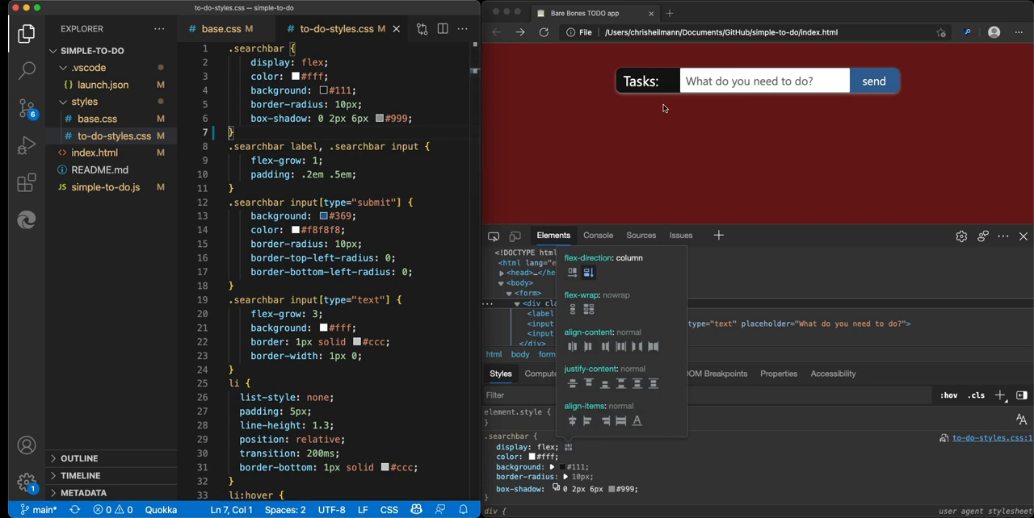
mouse_move(596, 114)
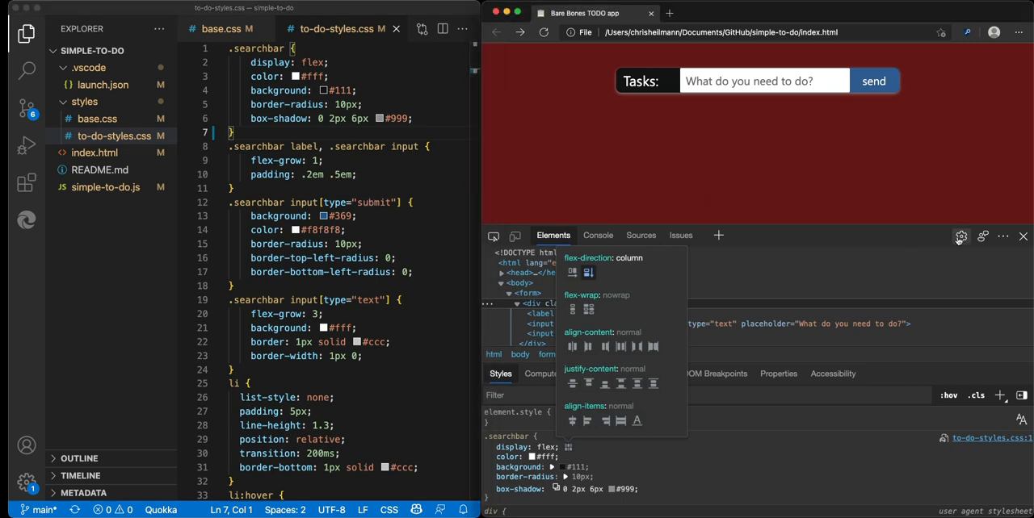
Remove the simple-to-do folder under Settings > Workspace and close Settings
click(960, 235)
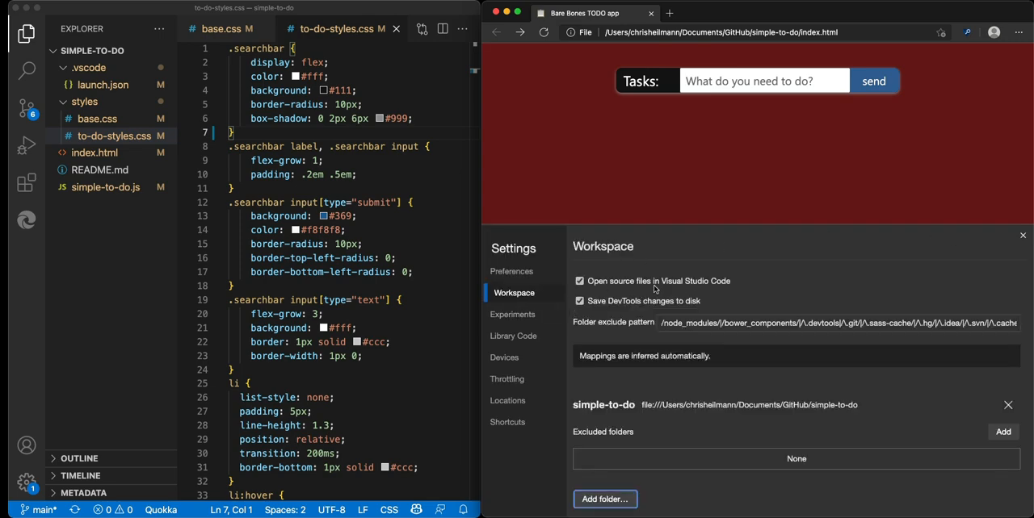
mouse_move(642, 295)
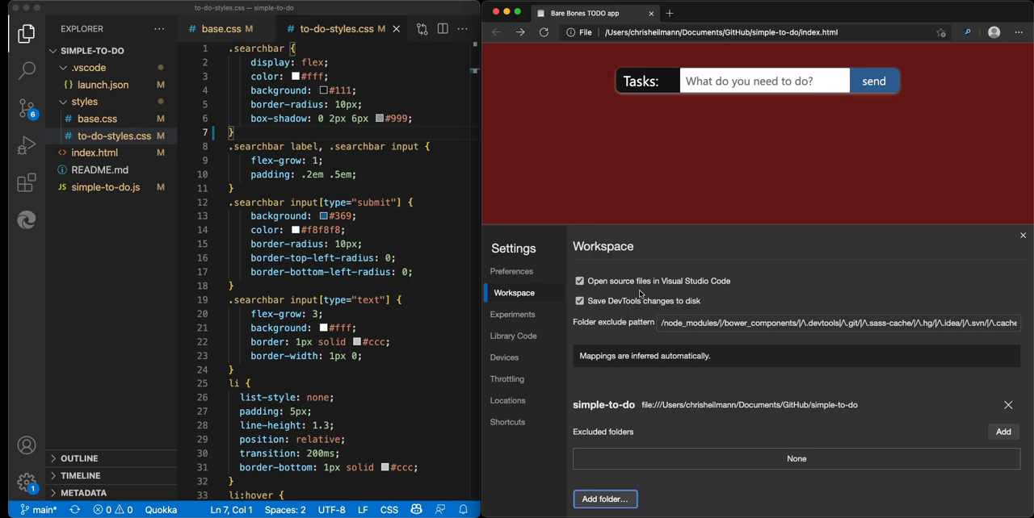
mouse_move(701, 304)
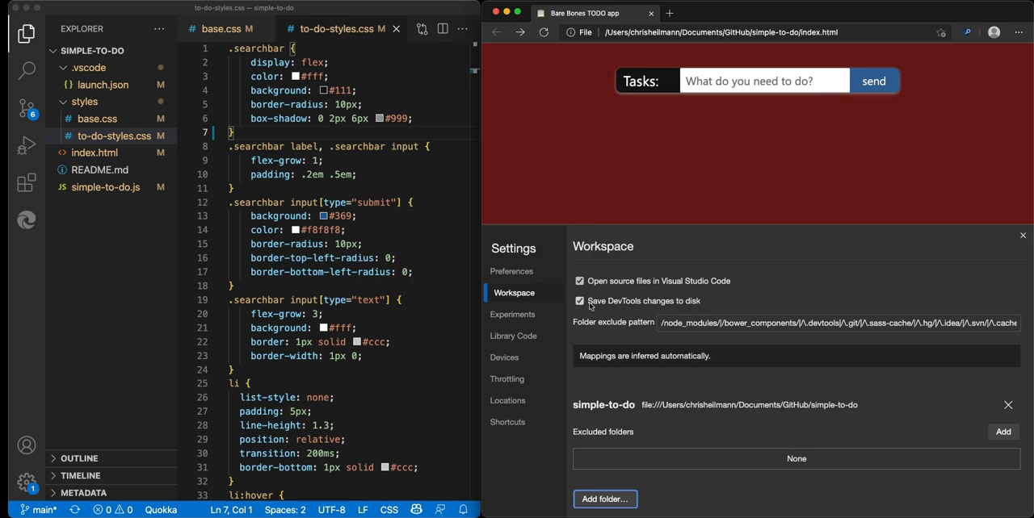
mouse_move(586, 293)
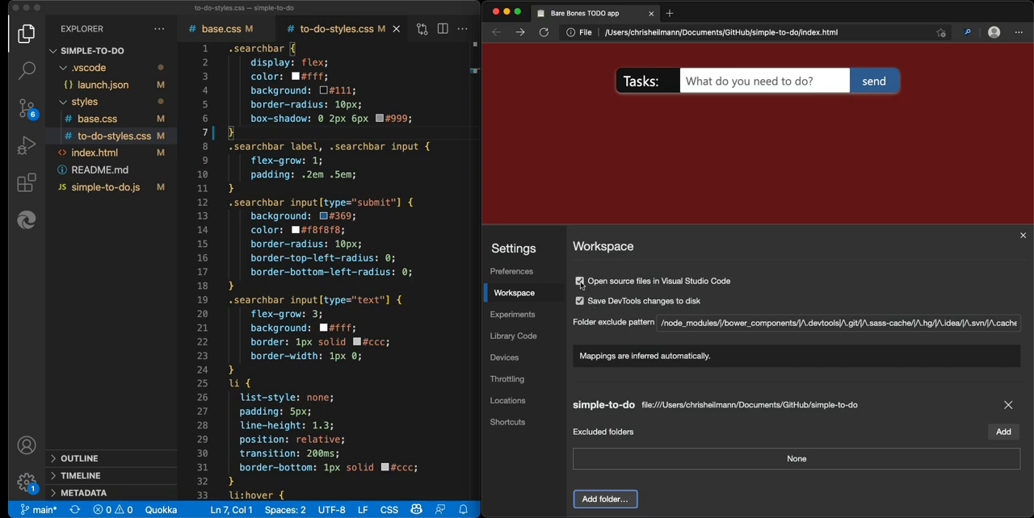
mouse_move(1005, 416)
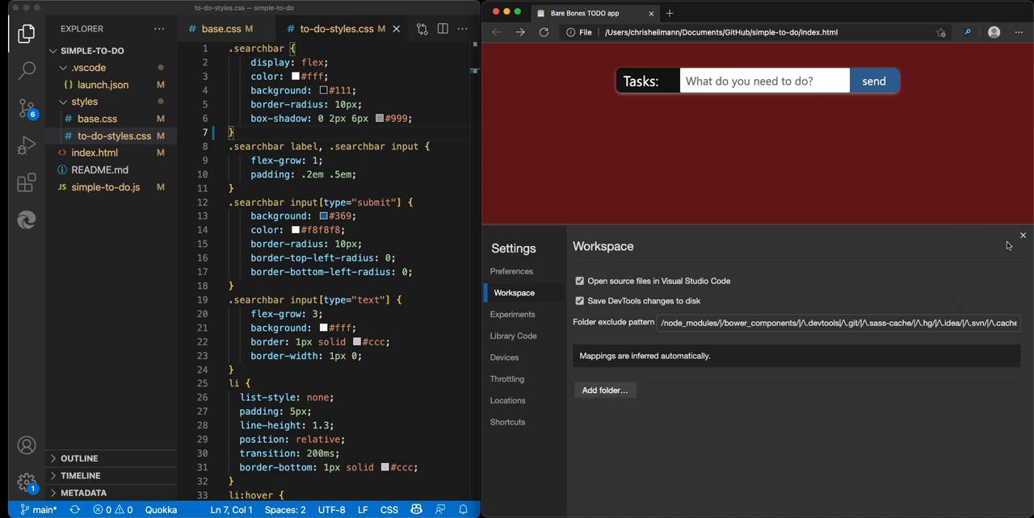
click(1023, 235)
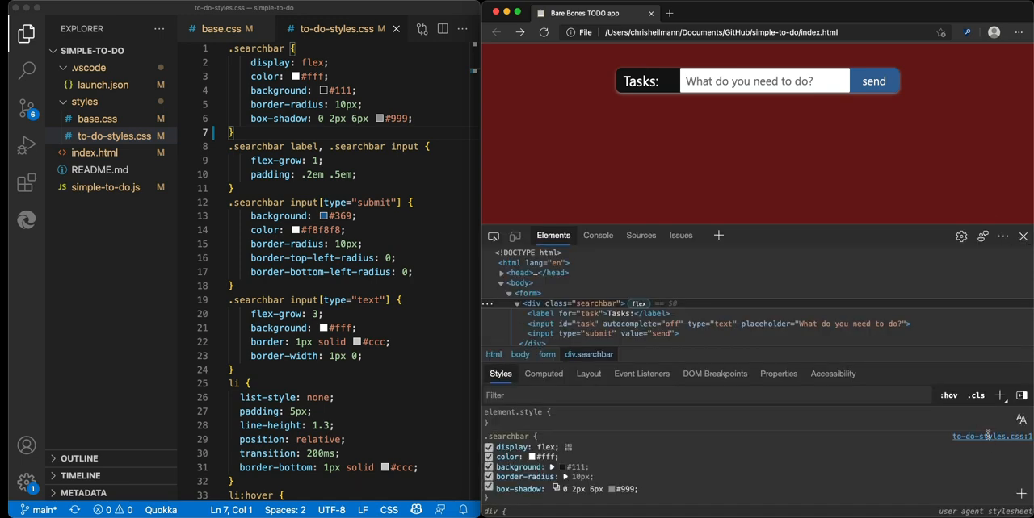
Open to-do-styles.css in the Sources panel from the searchbar rule's link
click(640, 235)
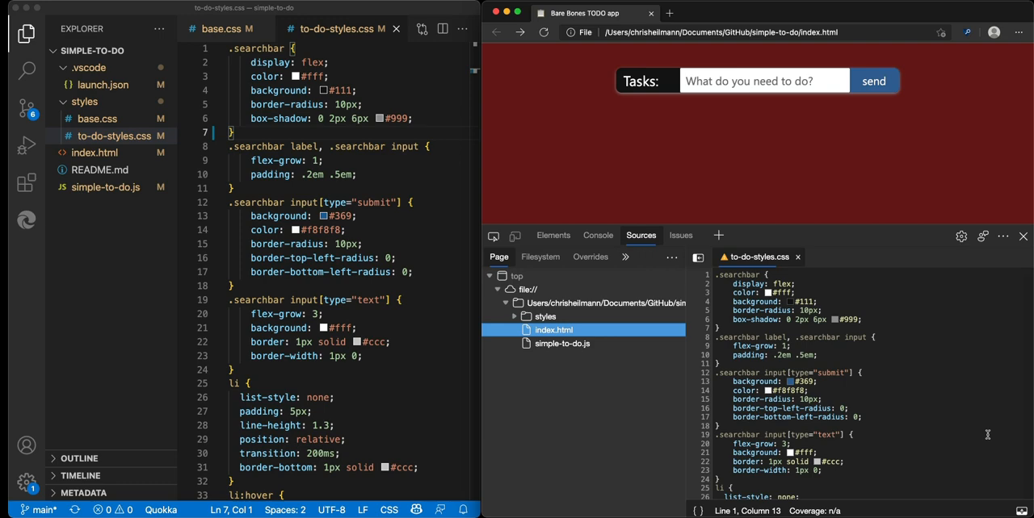
mouse_move(286, 251)
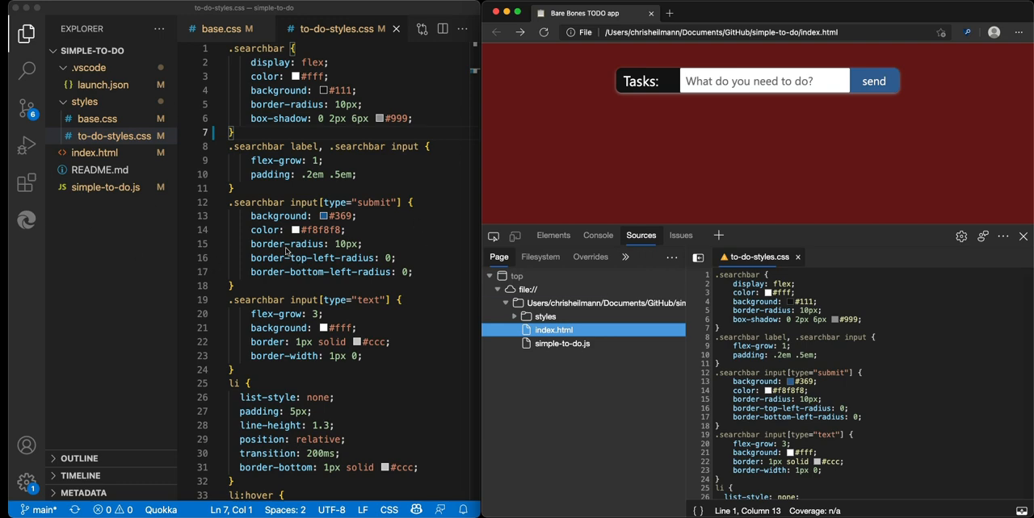